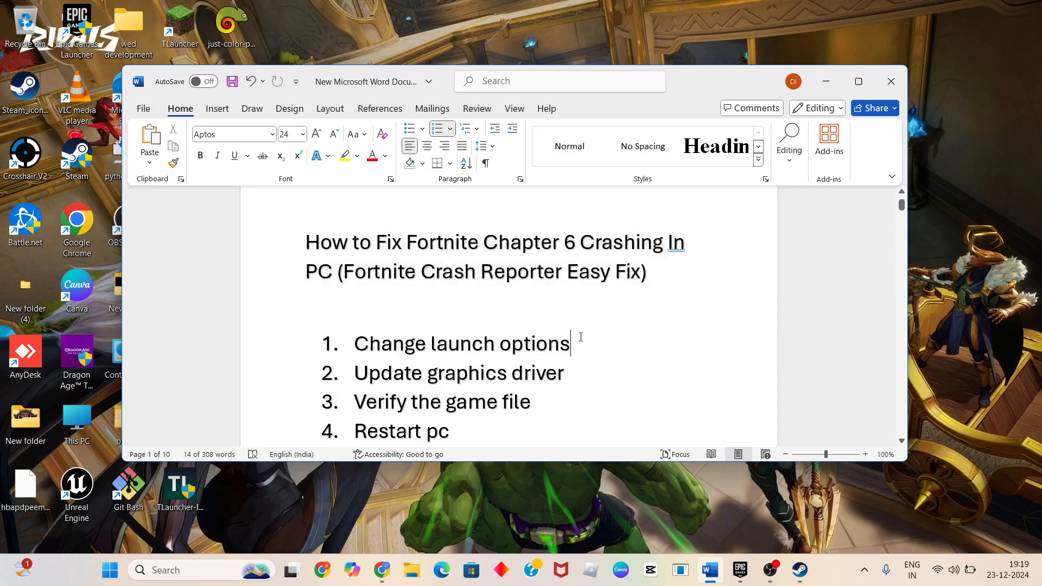
Append "for example" to the first step, "Change launch options", in the Word tutorial.
double_click(461, 344)
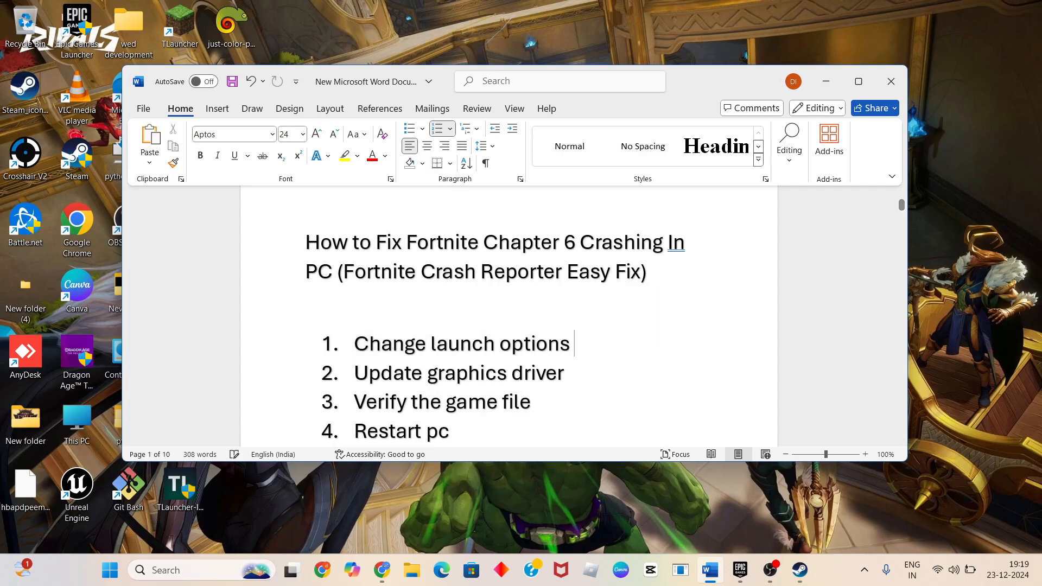
text(for ex)
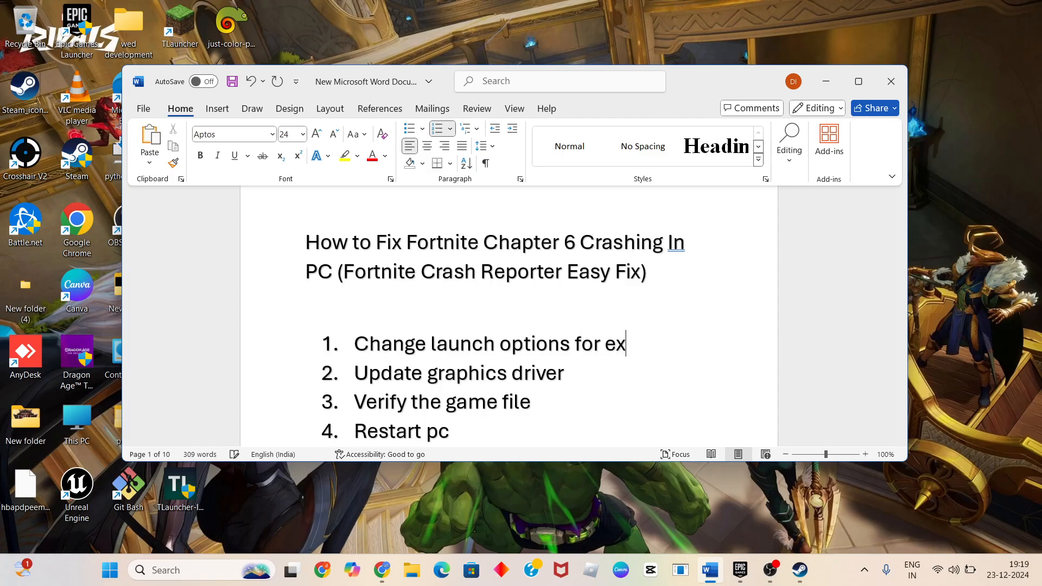
text(ample)
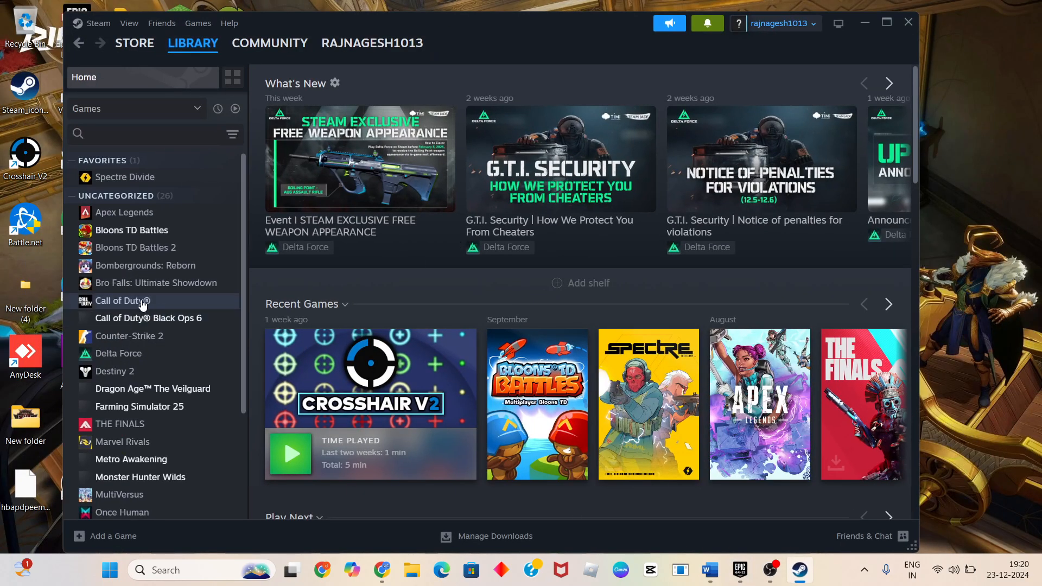
mouse_move(153, 230)
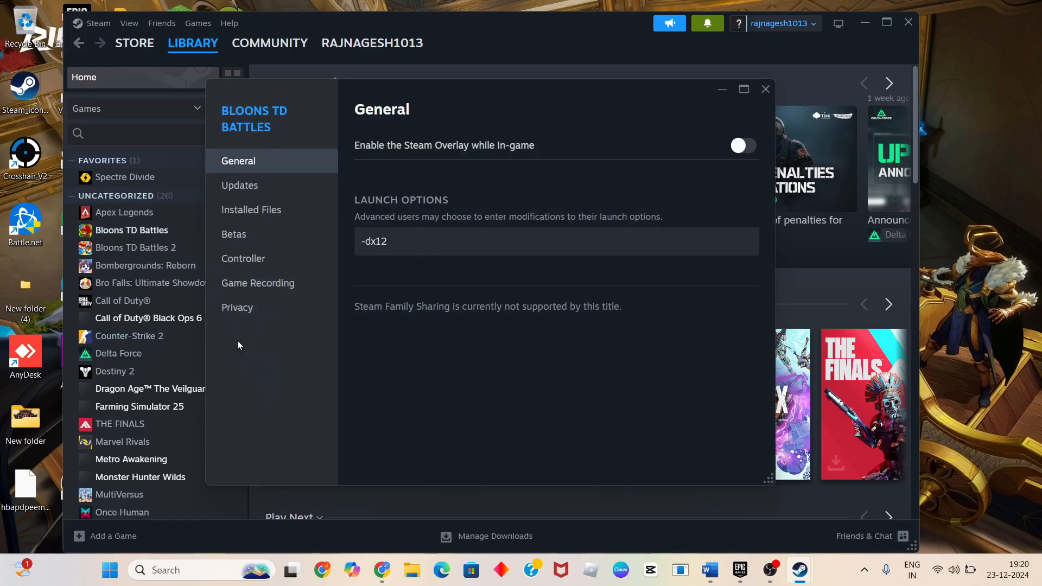
Replace Bloons TD Battles' -dx12 launch option with -d3d11 and close its properties.
click(398, 241)
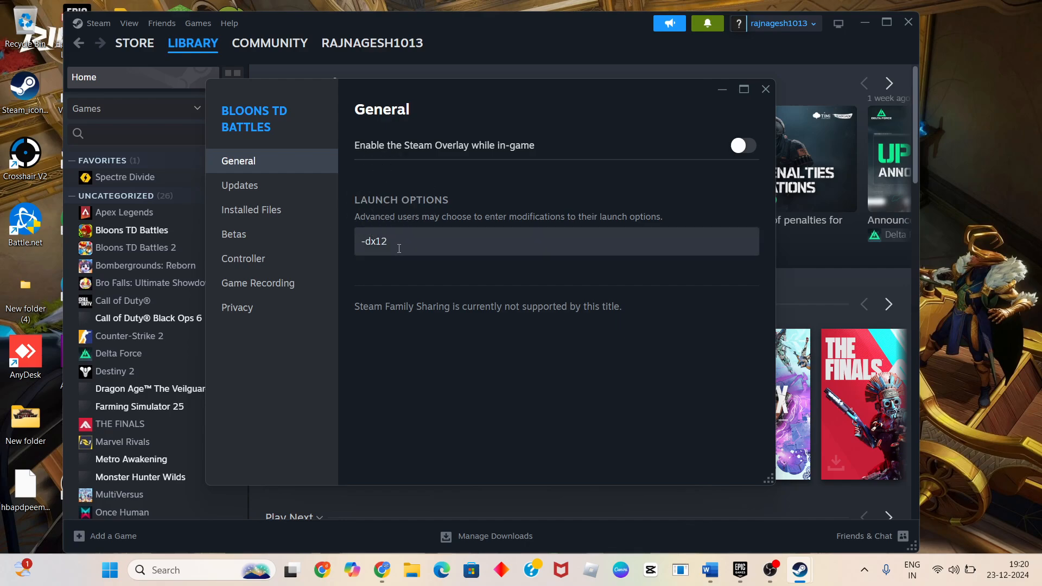
key(Backspace)
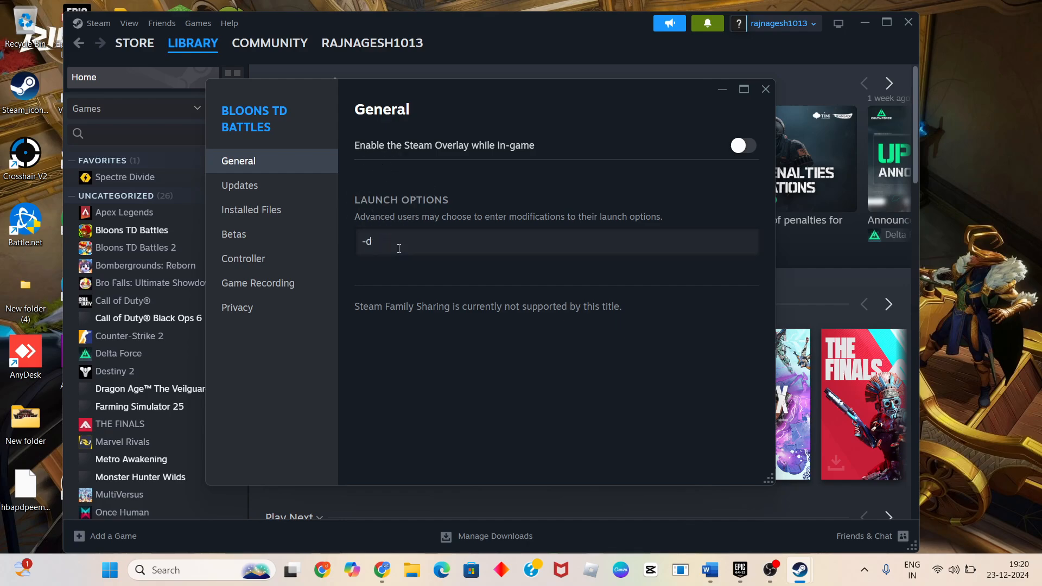
text(3d11)
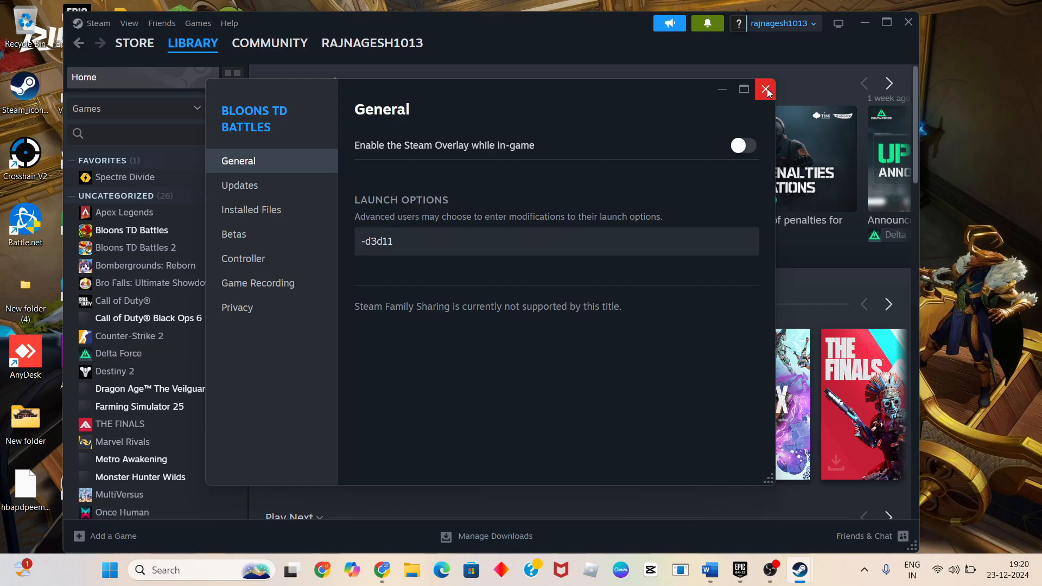
click(765, 90)
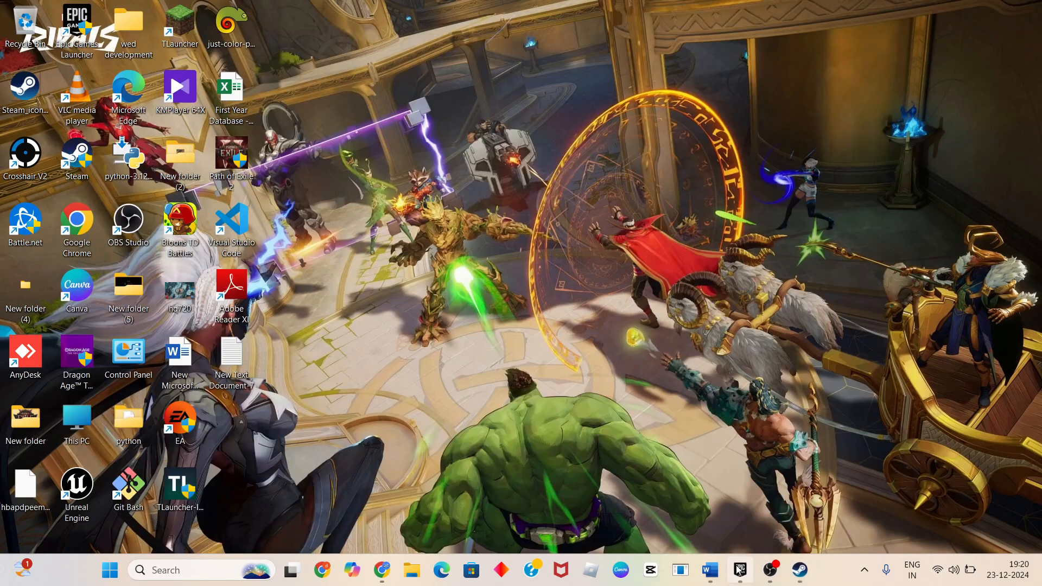
click(739, 570)
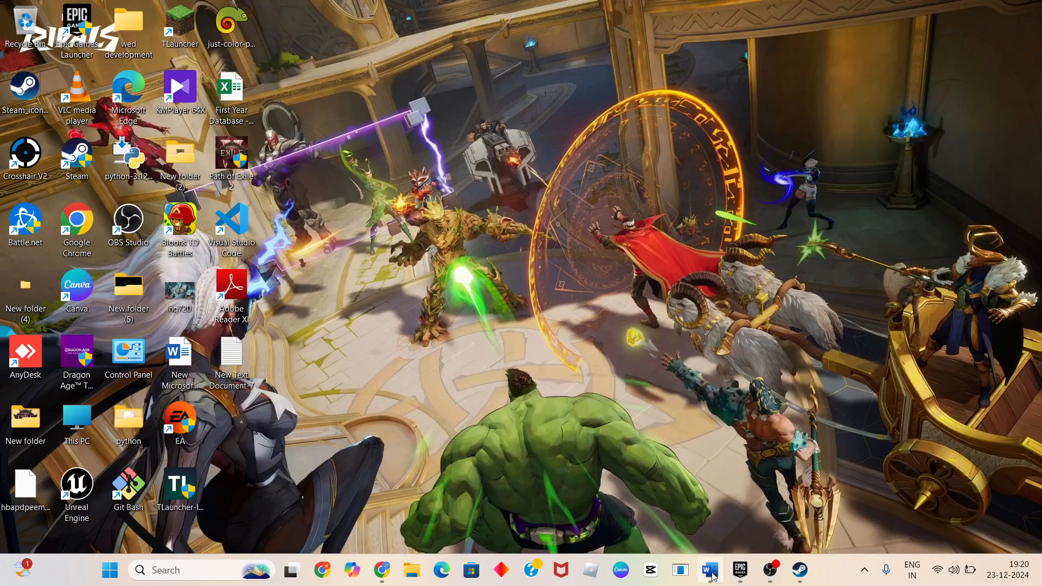
click(709, 570)
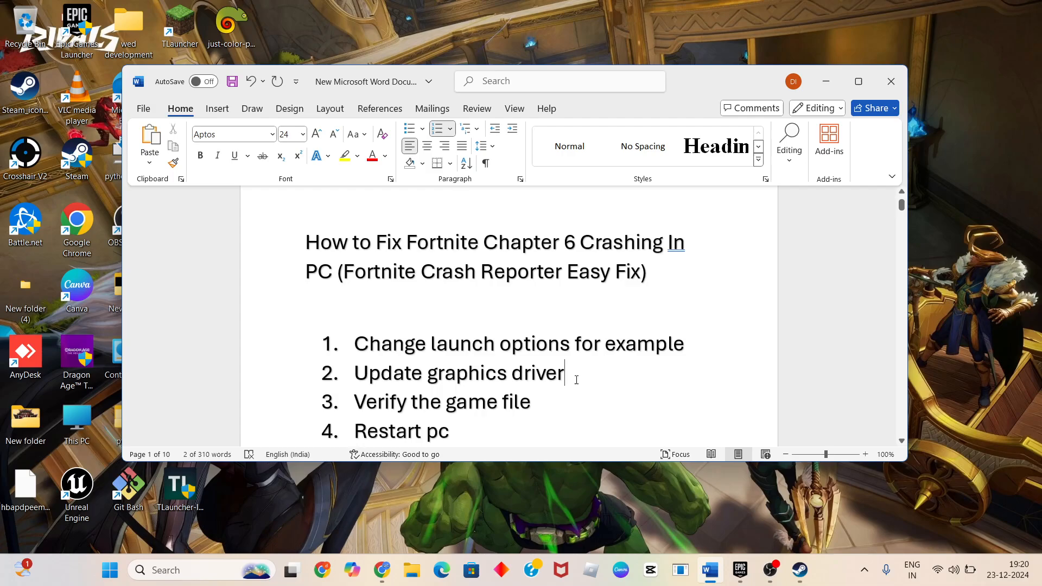
double_click(458, 372)
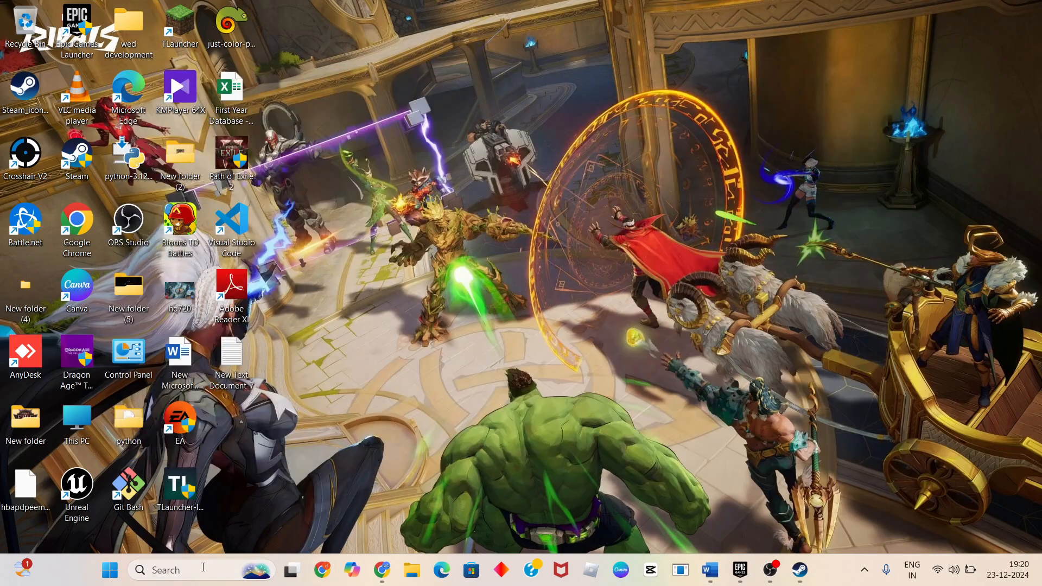
Find and launch Device Manager from Windows search.
text(device Manager)
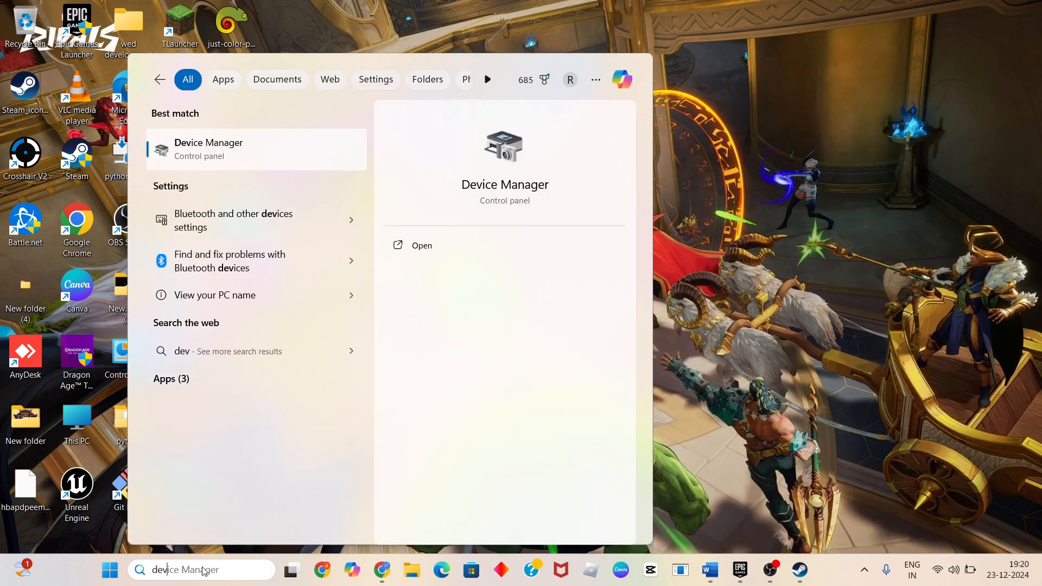
click(421, 245)
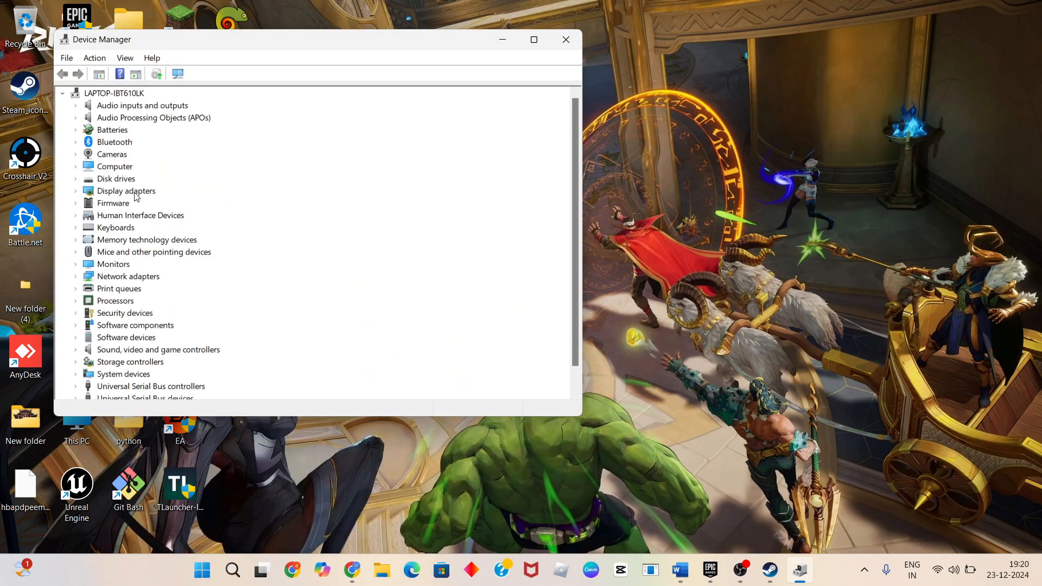
Start an automatic driver search for the NVIDIA GeForce RTX 3050 Laptop GPU, then close Device Manager.
right_click(136, 215)
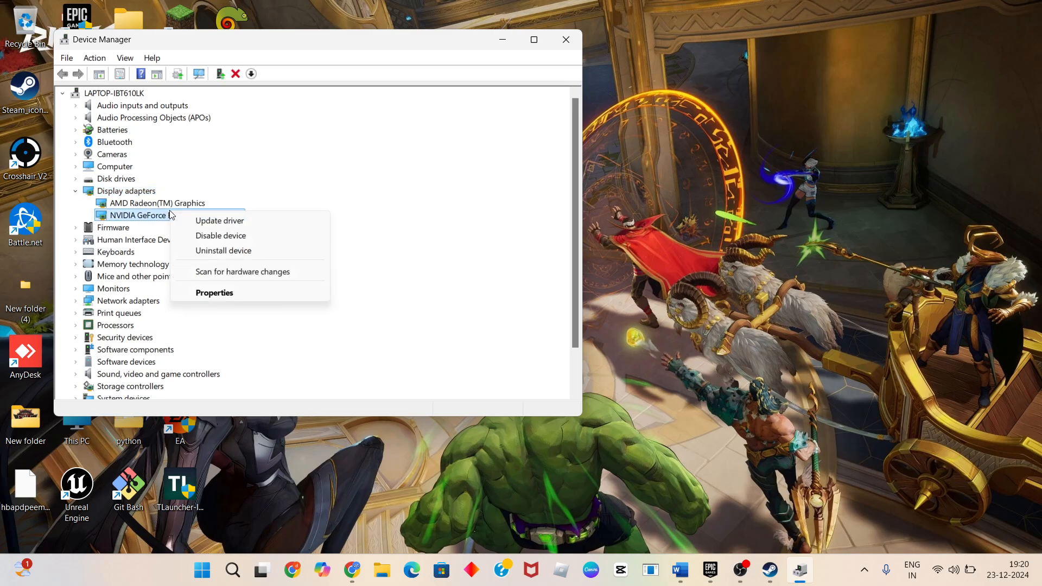
click(219, 220)
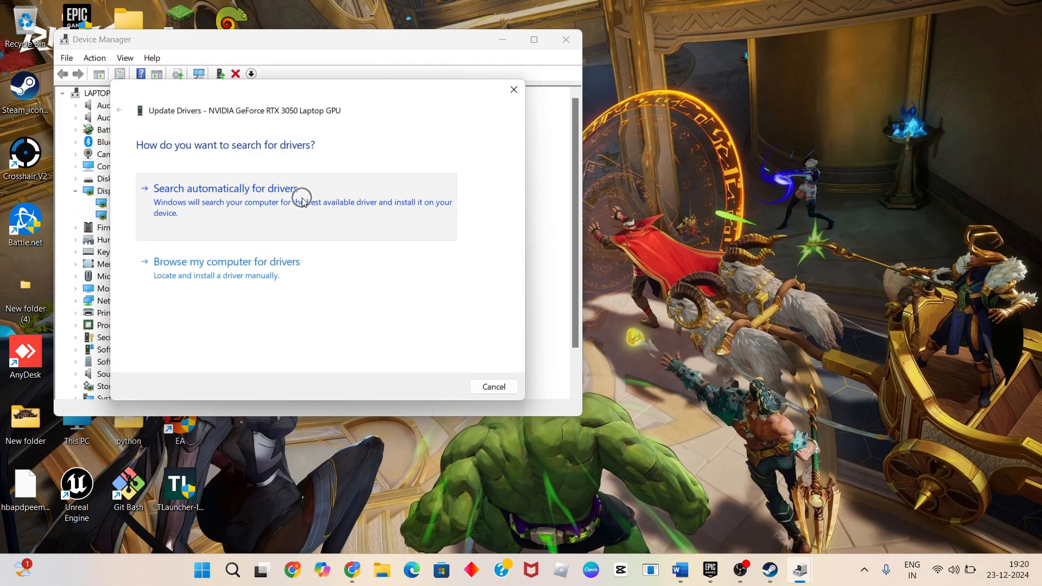
click(226, 193)
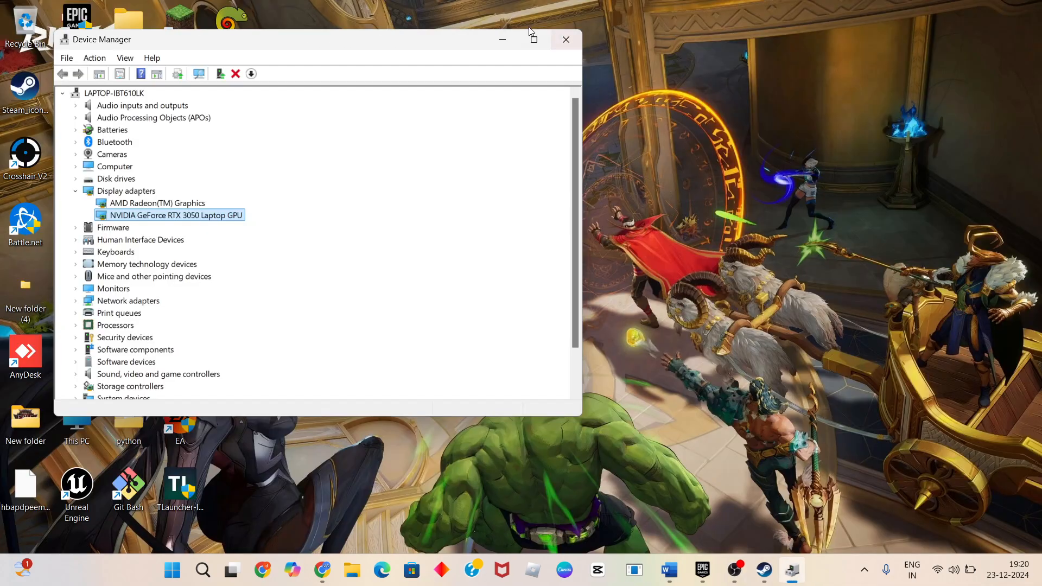
click(565, 39)
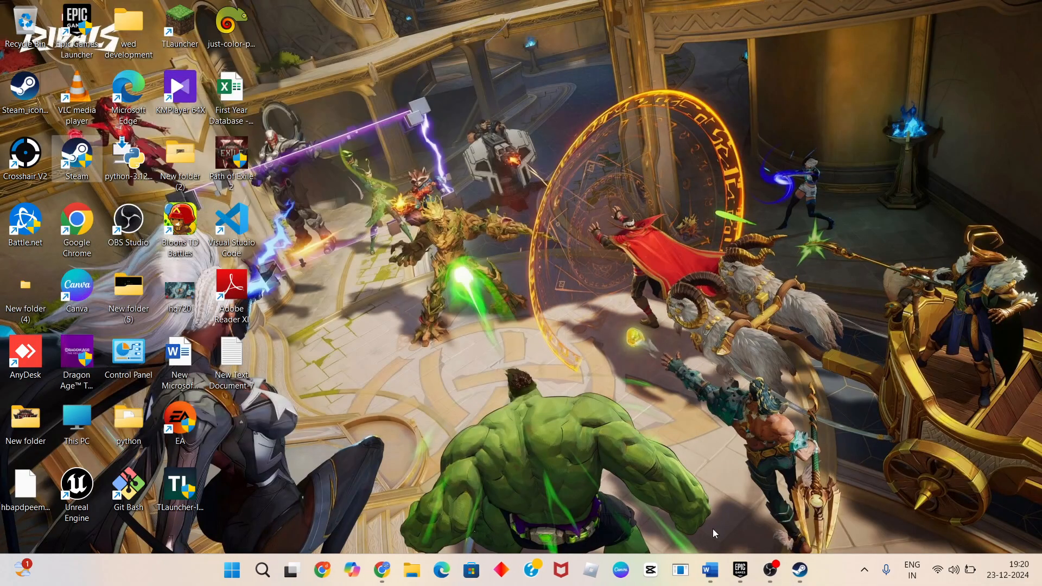
Bring up the Word tutorial, position after "Verify the game file", then minimize Word.
click(709, 570)
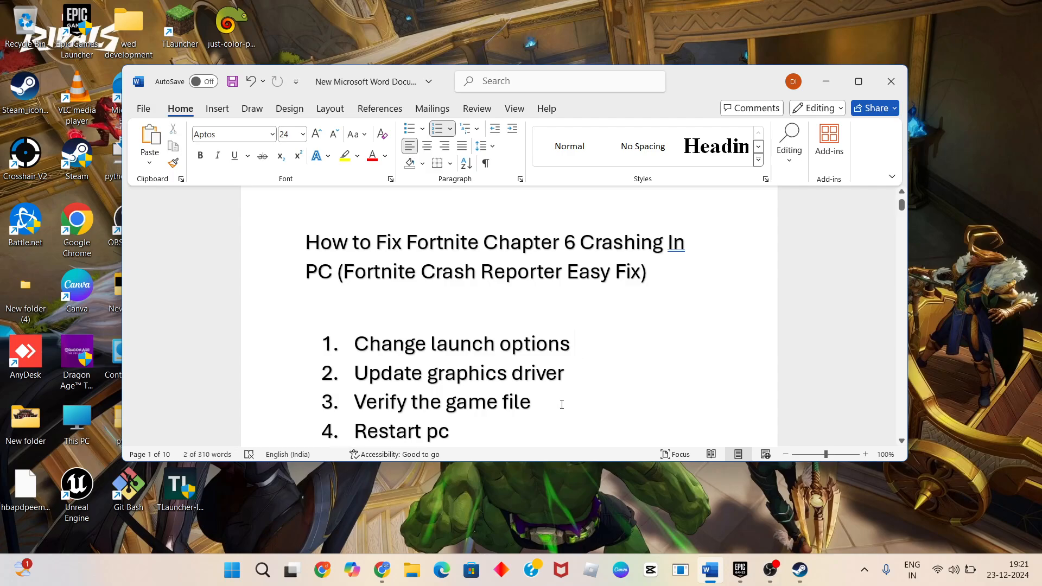
click(530, 402)
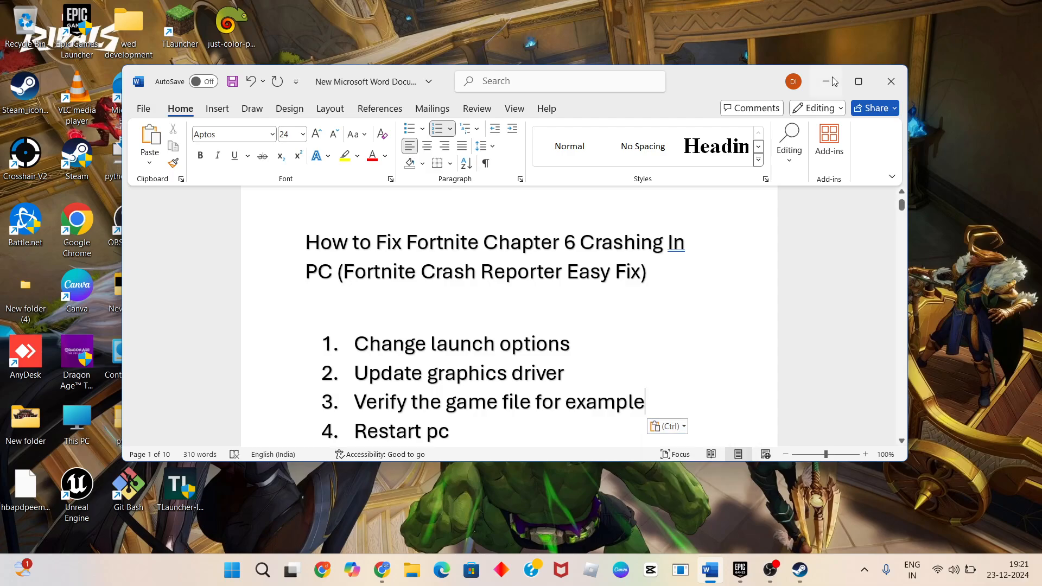
click(739, 570)
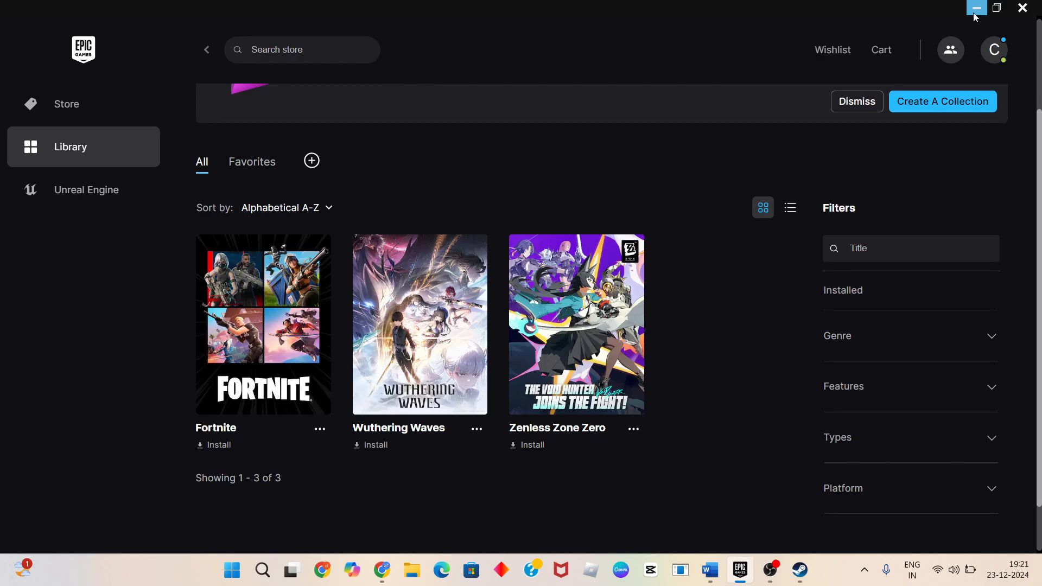
Minimize Epic and reopen Bloons TD Battles' Steam properties on the Installed Files page.
click(799, 570)
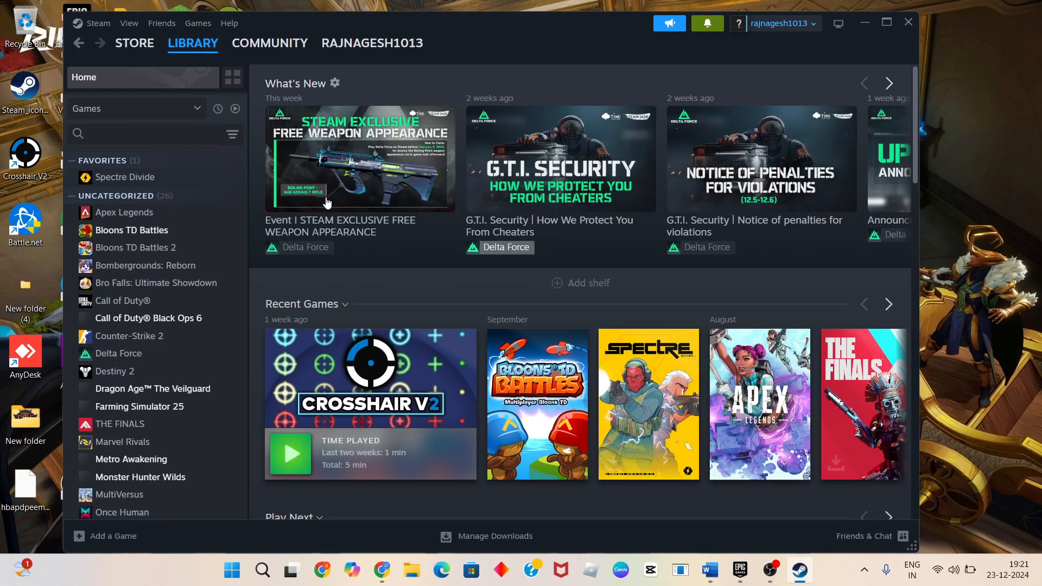
right_click(132, 231)
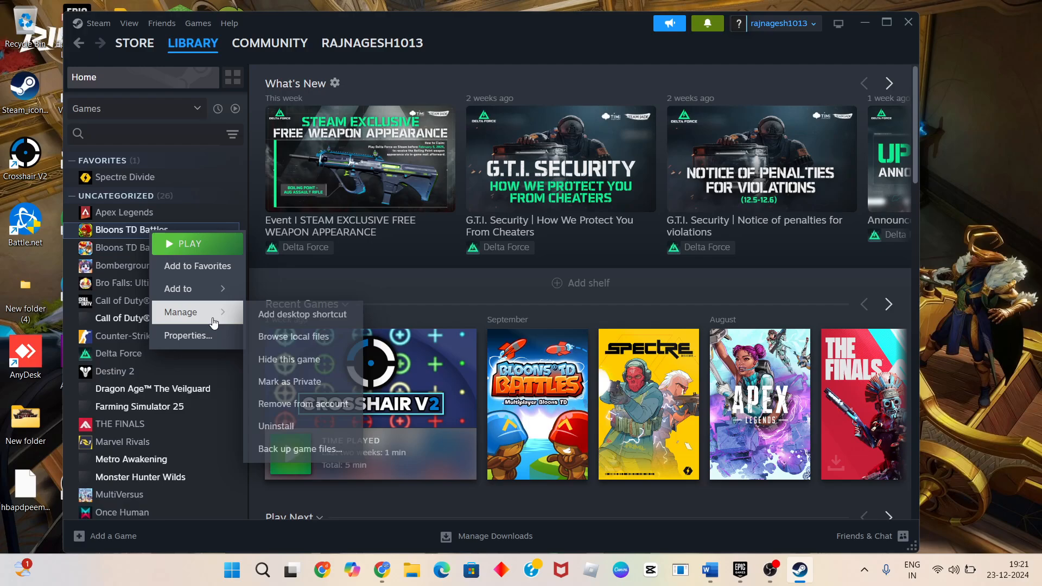
click(188, 336)
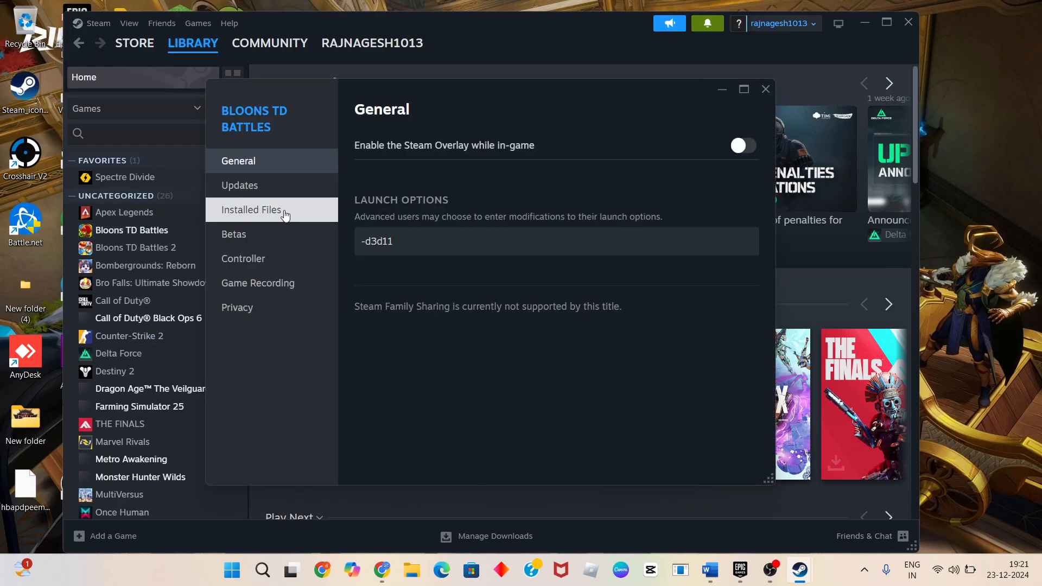
click(251, 210)
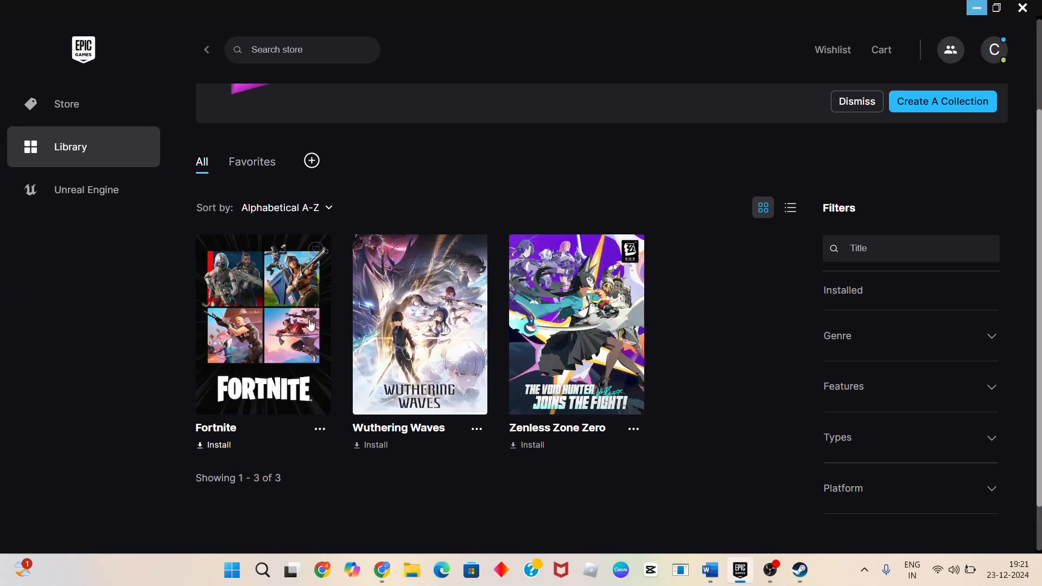
mouse_move(974, 4)
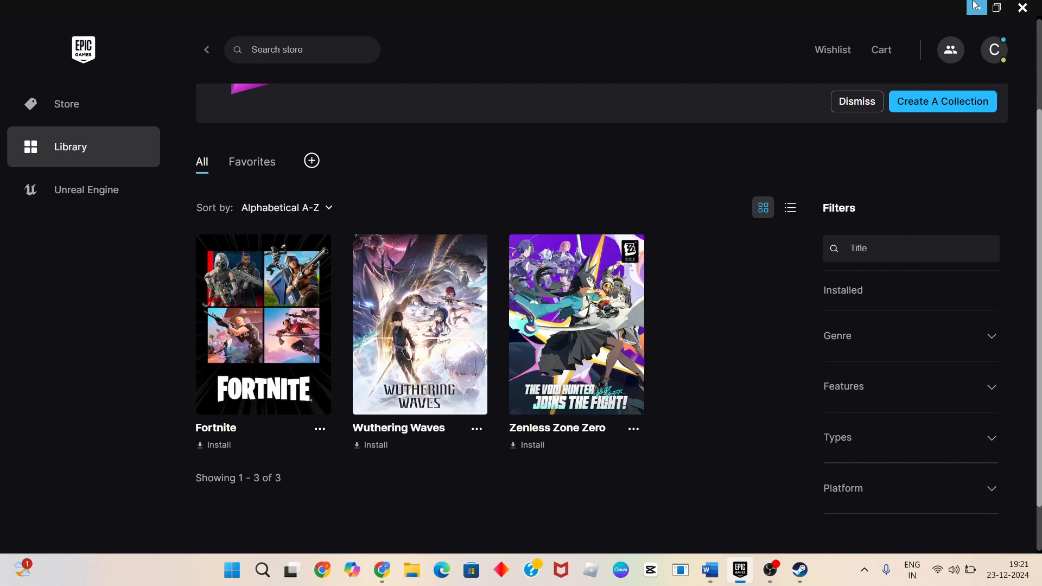
Bring up Fortnite's Installation Options (Core and High Resolution Textures, 67.46 GB) and scroll the list.
click(319, 429)
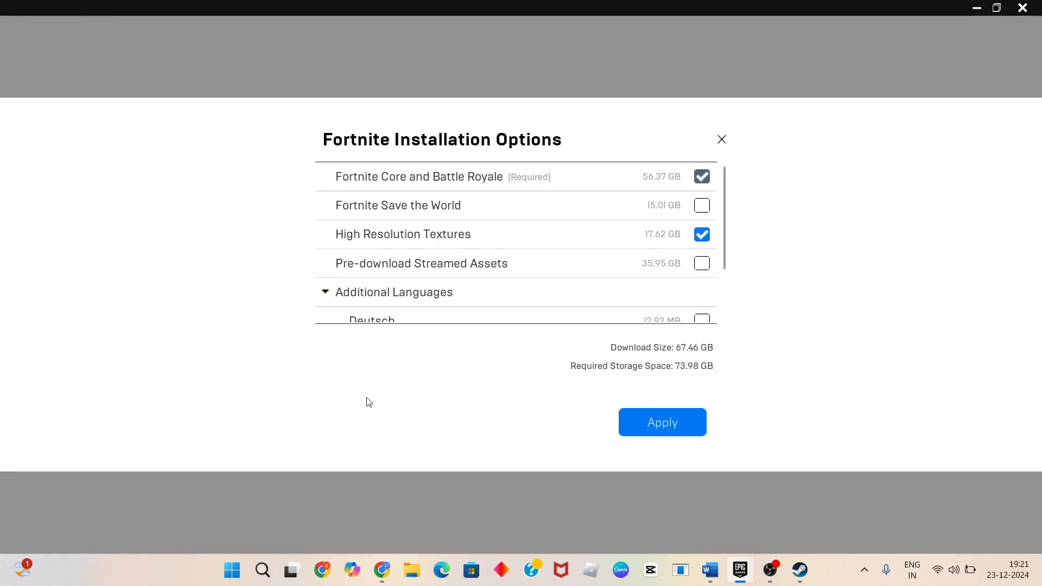
mouse_move(485, 258)
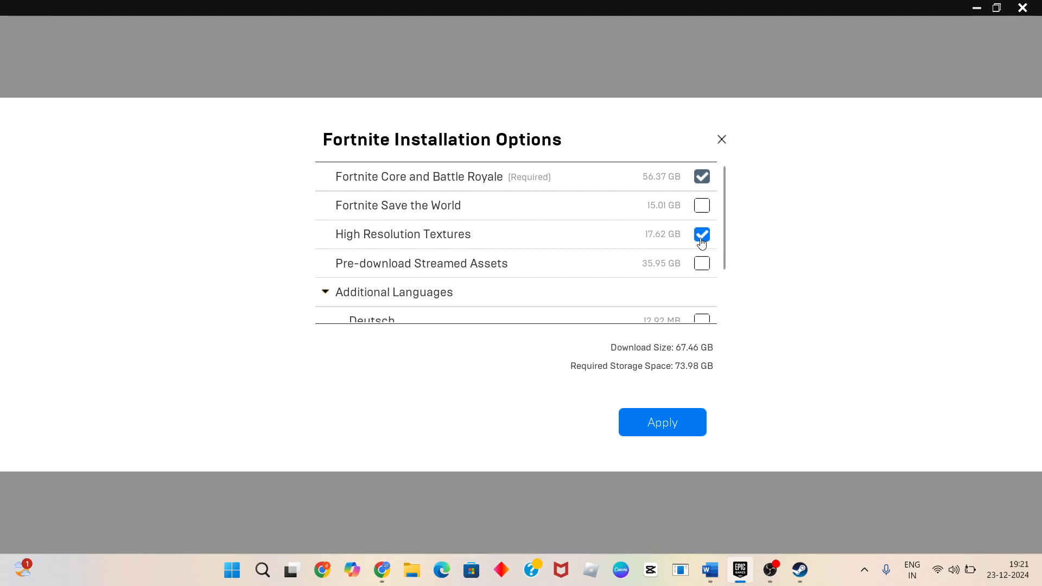
scroll(down, 3)
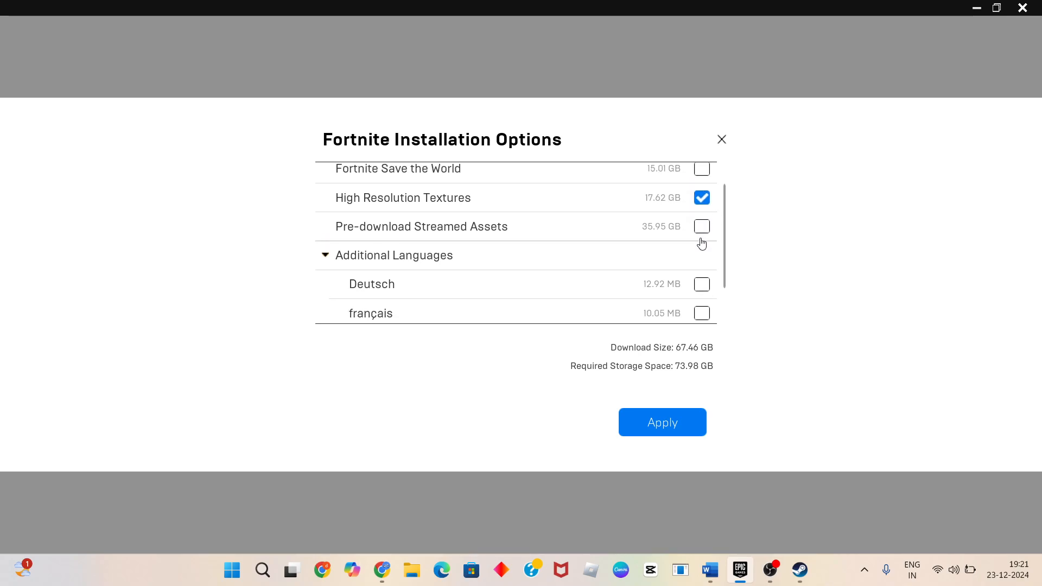